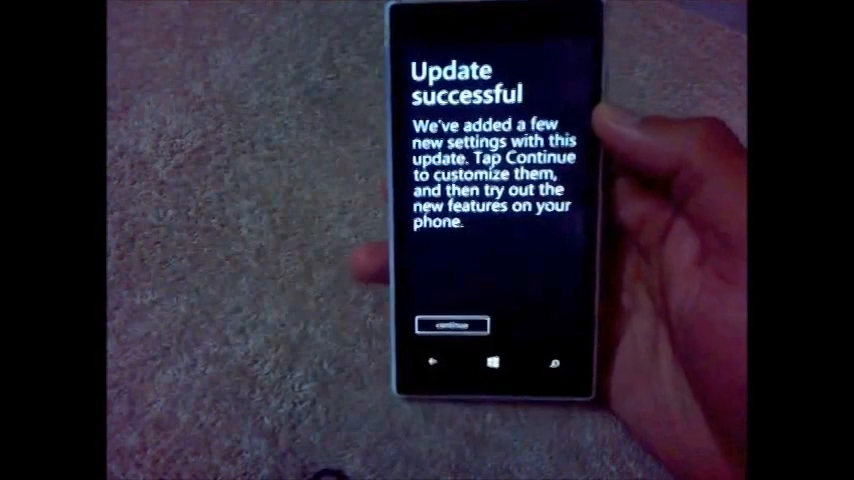
Step: Continue past the 'Update successful' message so the phone shuts down to its goodbye screen
left_click(450, 324)
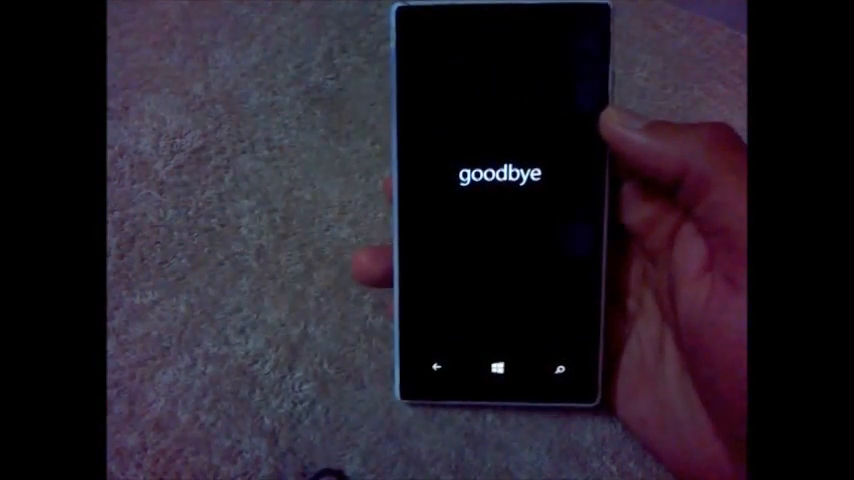